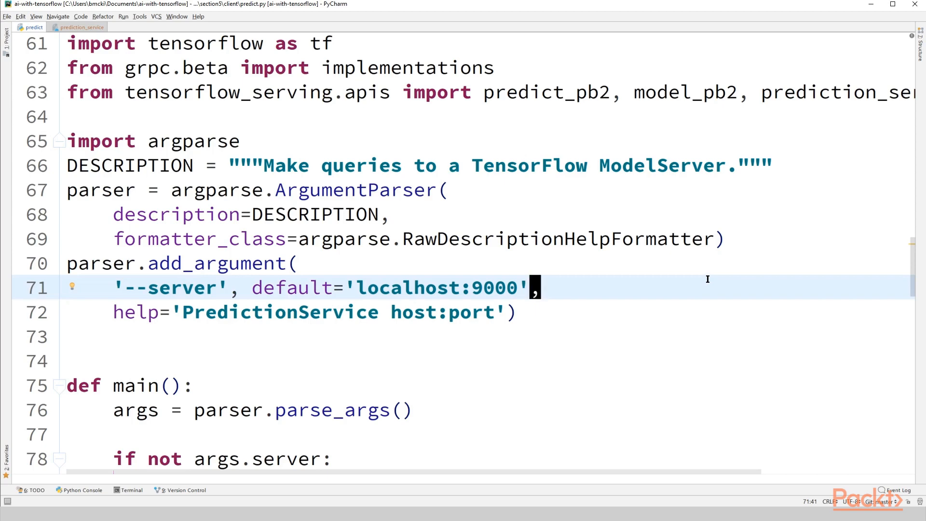
mouse_move(704, 276)
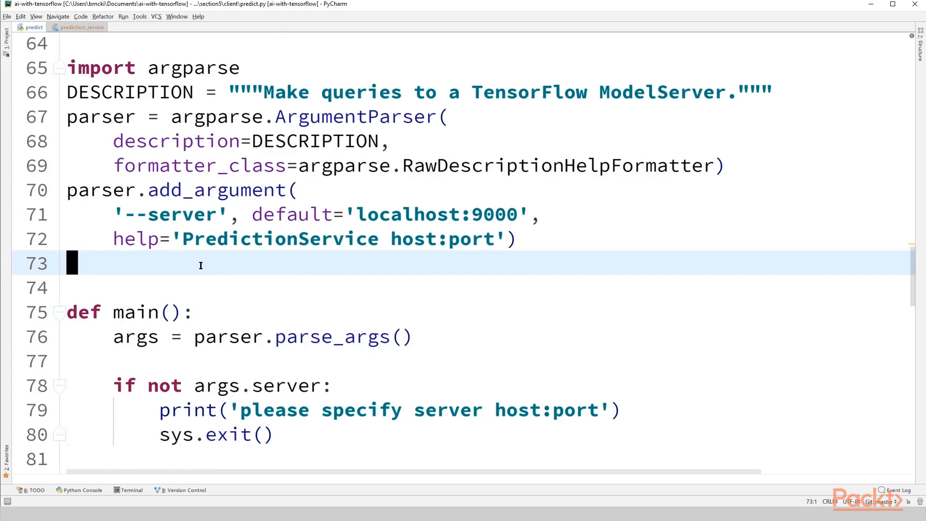
Bring main()'s get_prediction_service_stub call, test example and prediction call into view
scroll("down", 3)
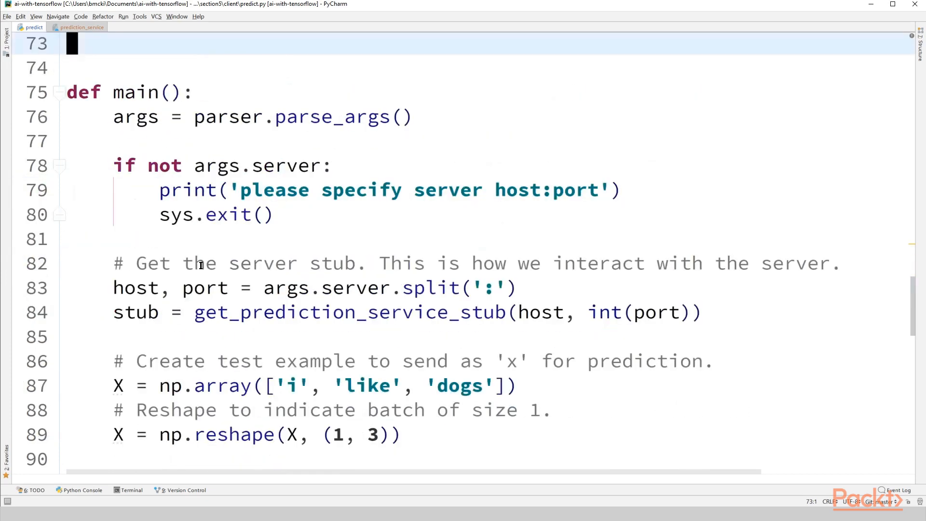
left_click(136, 117)
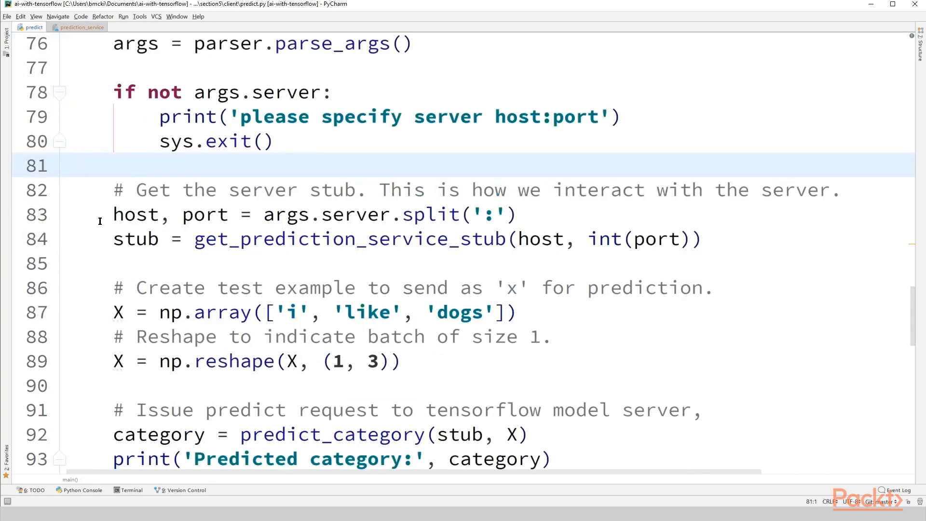
left_click(136, 214)
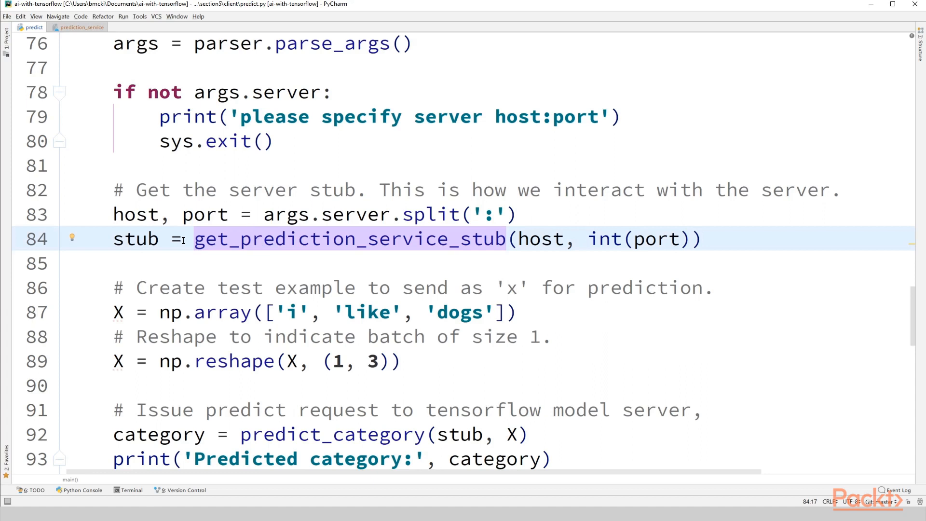
left_click(256, 238)
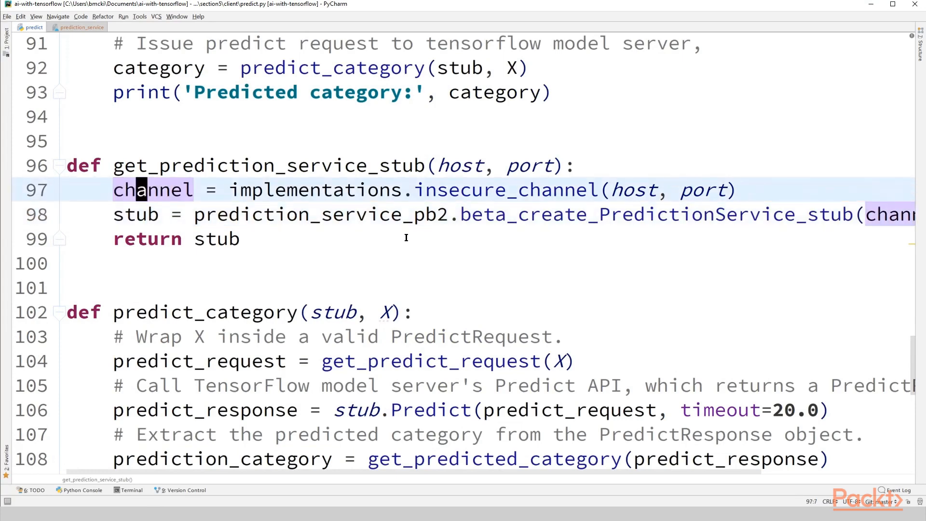
Walk through get_prediction_service_stub's insecure channel, stub creation and return lines
left_click(220, 190)
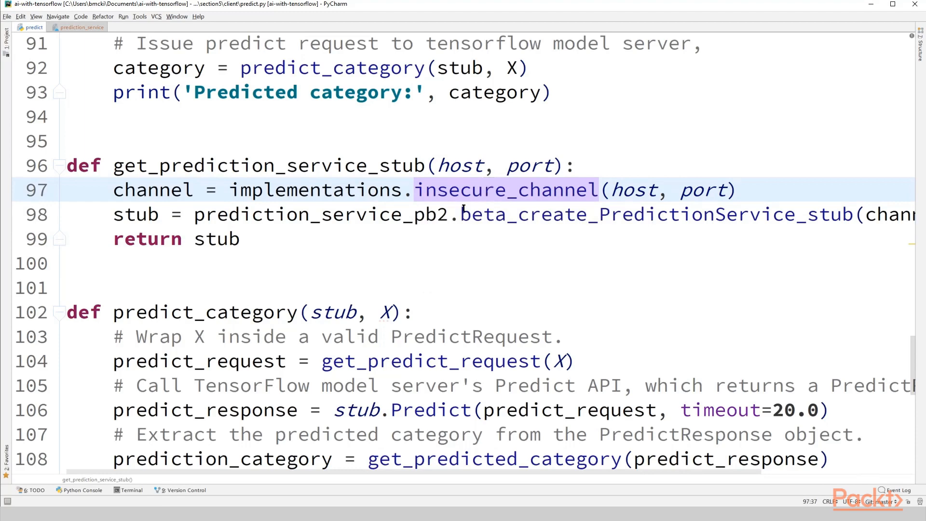
mouse_move(498, 247)
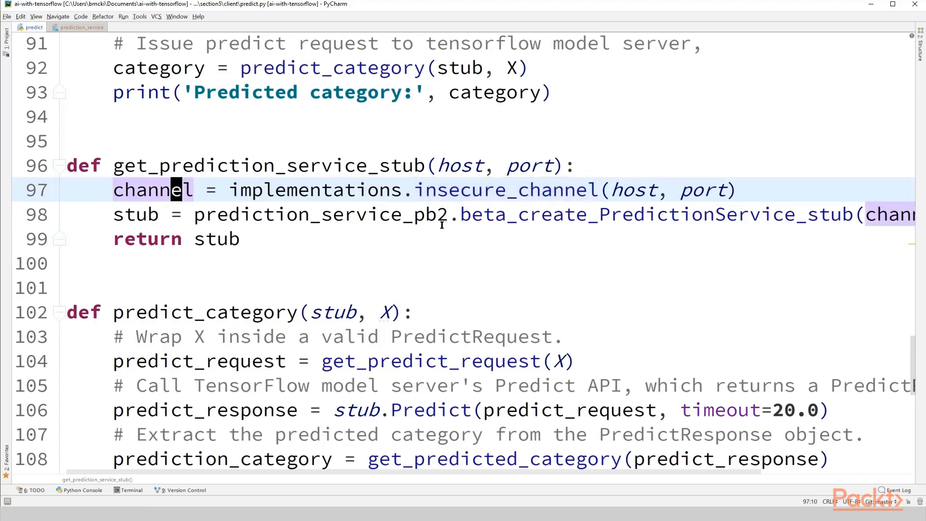
left_click(659, 214)
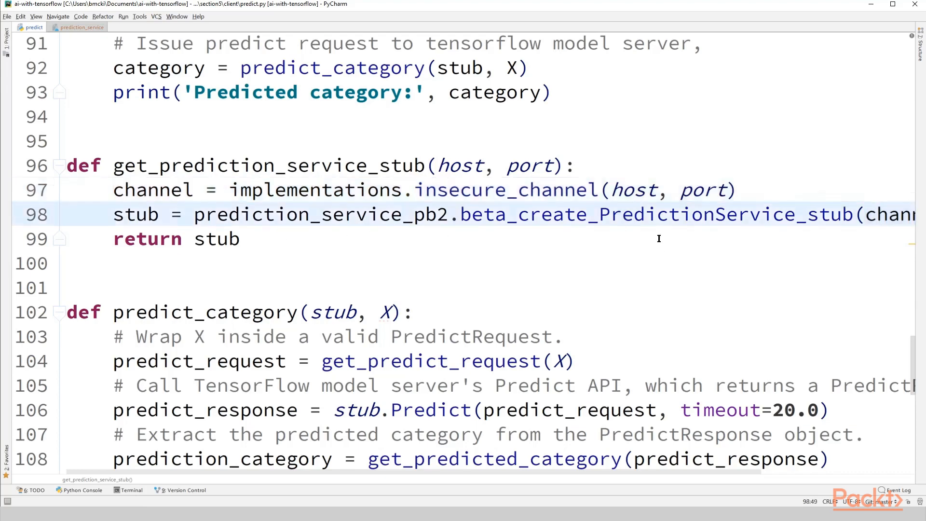
mouse_move(492, 251)
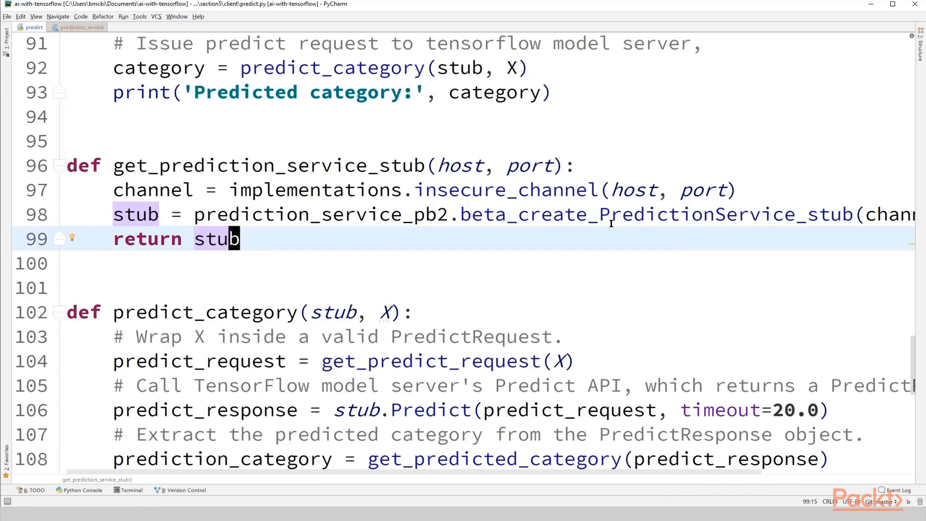
mouse_move(554, 244)
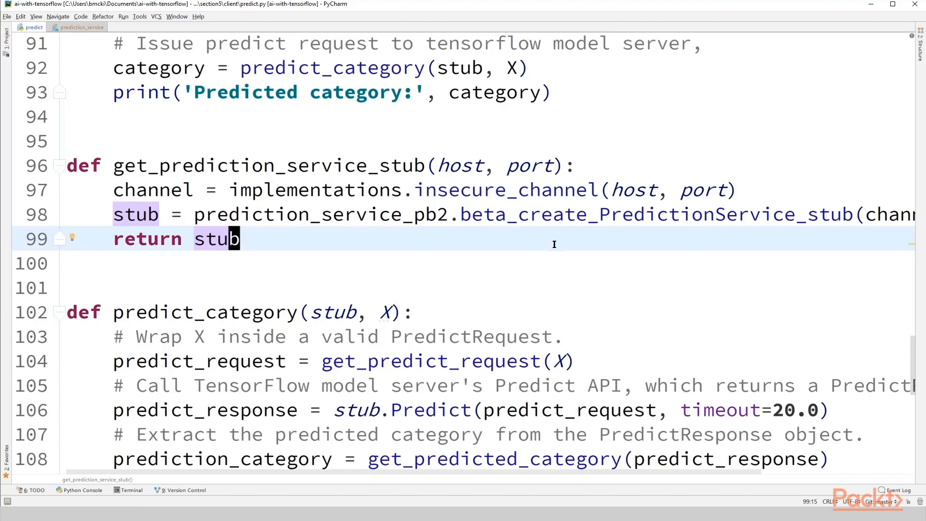
mouse_move(367, 249)
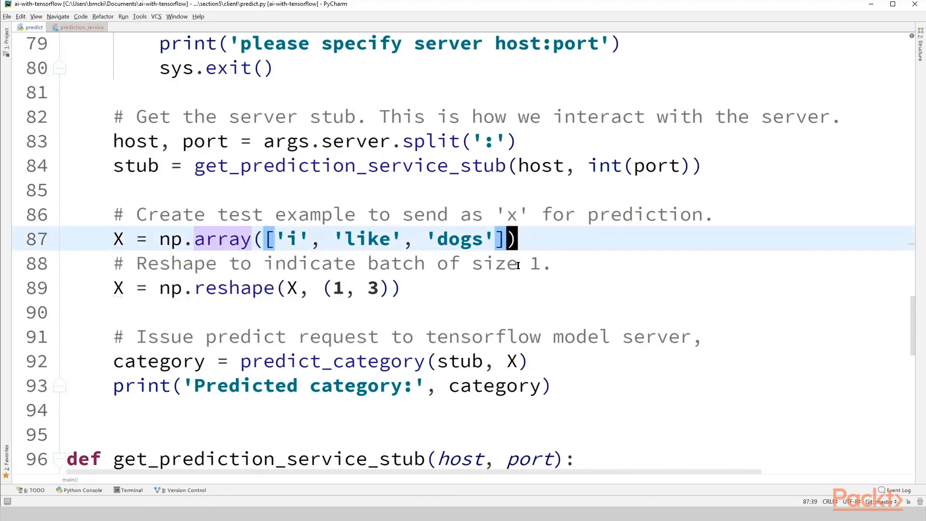
mouse_move(538, 298)
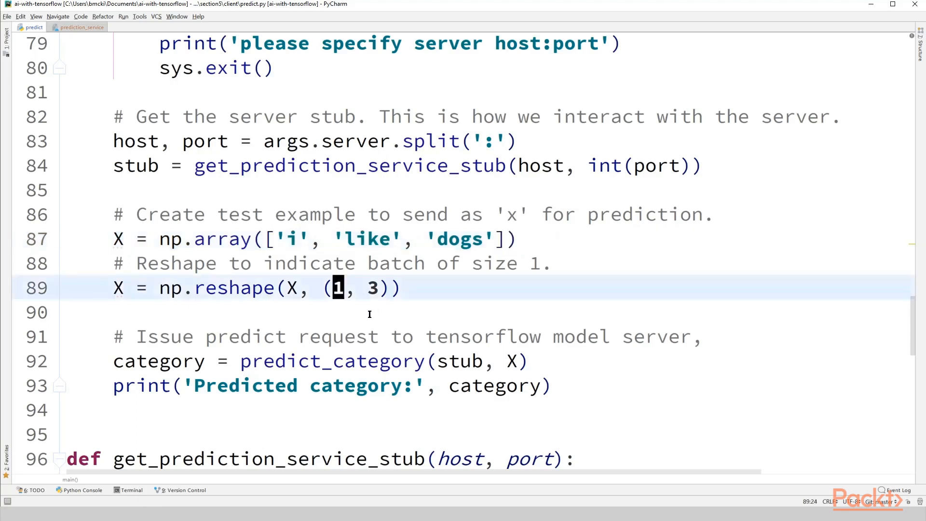
mouse_move(378, 301)
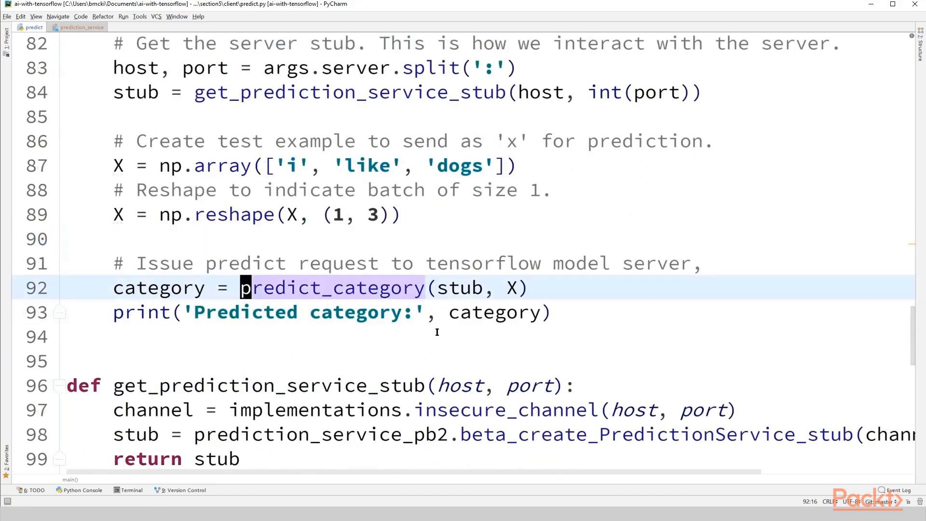
Return to main's ['i','like','dogs'] test array, its reshape and the predict_category call
left_click(451, 287)
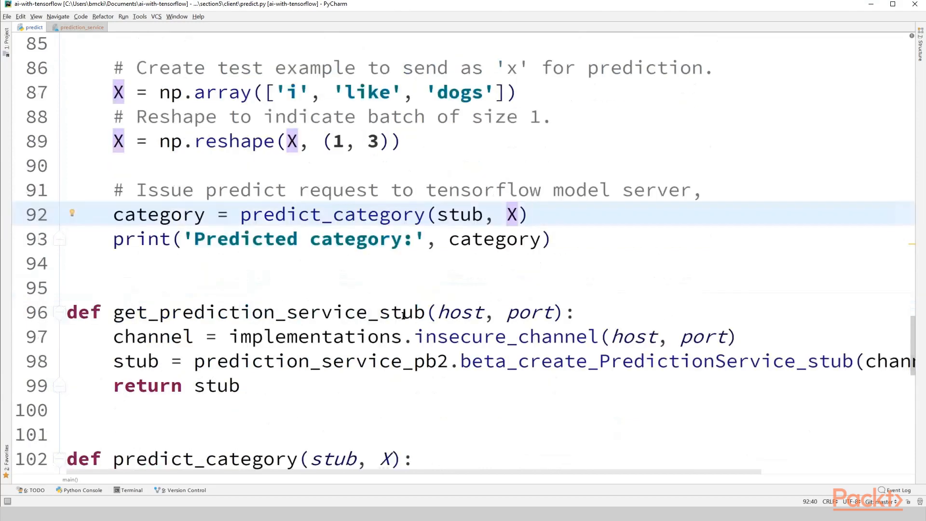
Scroll through predict_category and get_predict_request building the PredictRequest with ModelSpec
scroll("down", 3)
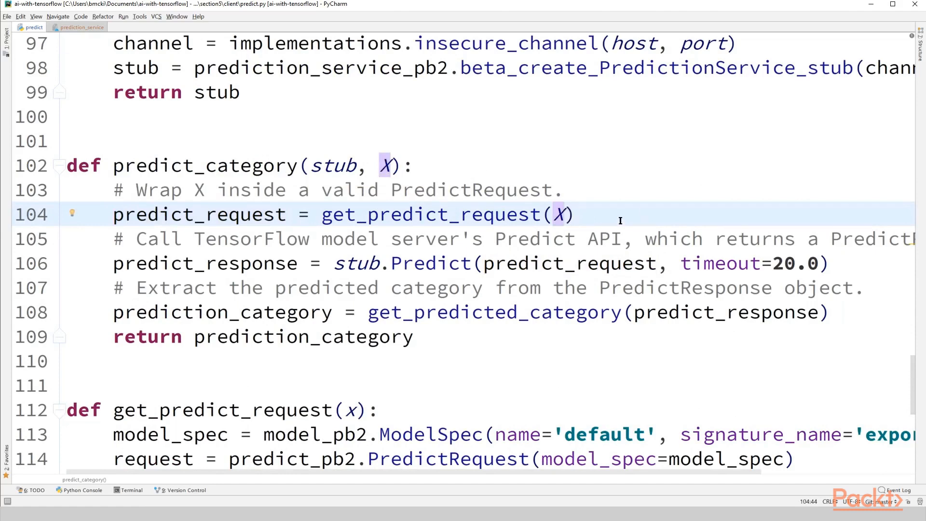
scroll("down", 3)
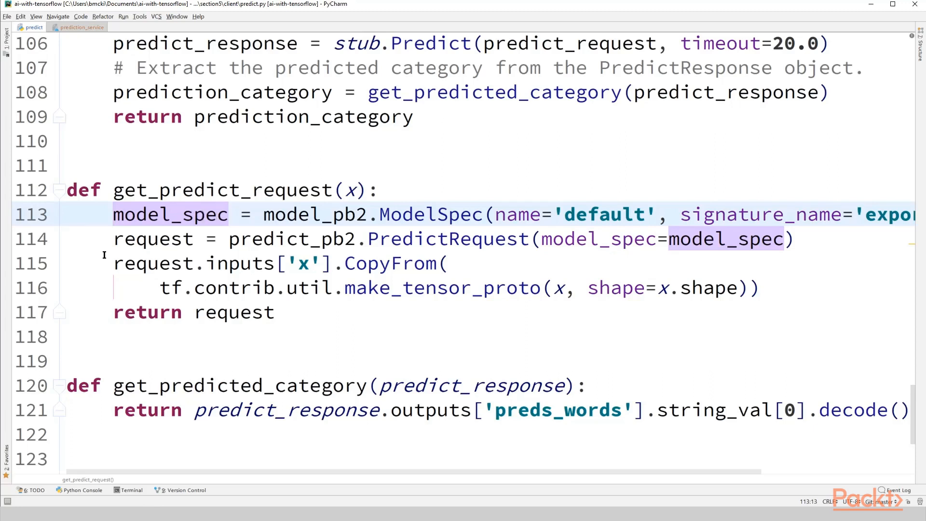
mouse_move(424, 347)
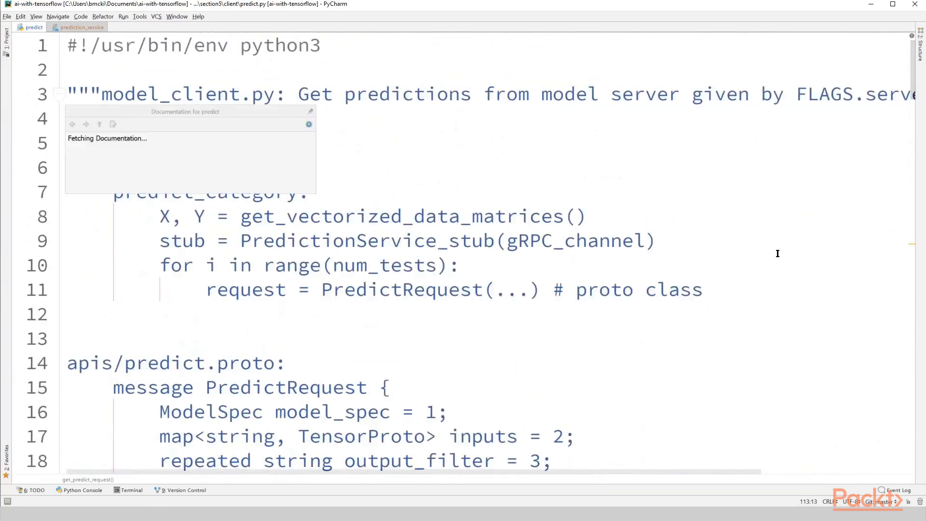
Move from the docstring's PredictRequest/PredictResponse lines down to the Notes and imports
scroll("down", 3)
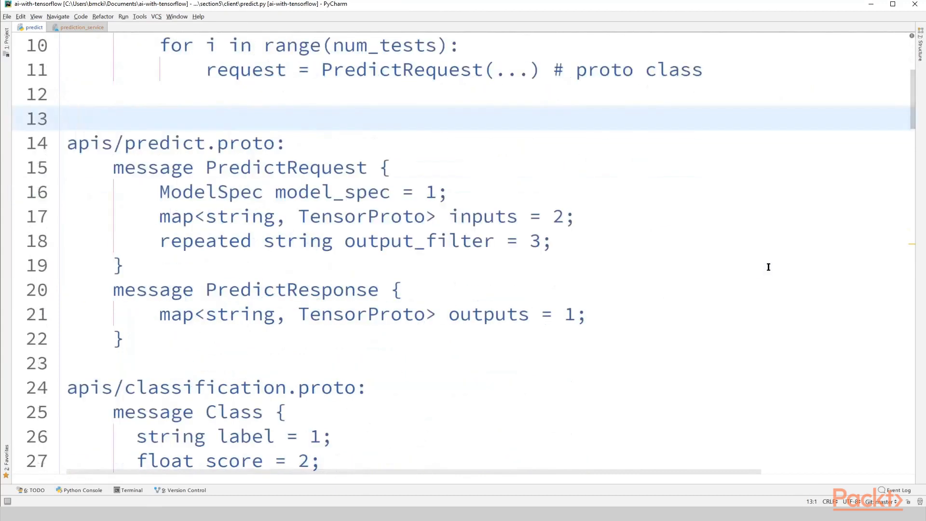
left_click(579, 313)
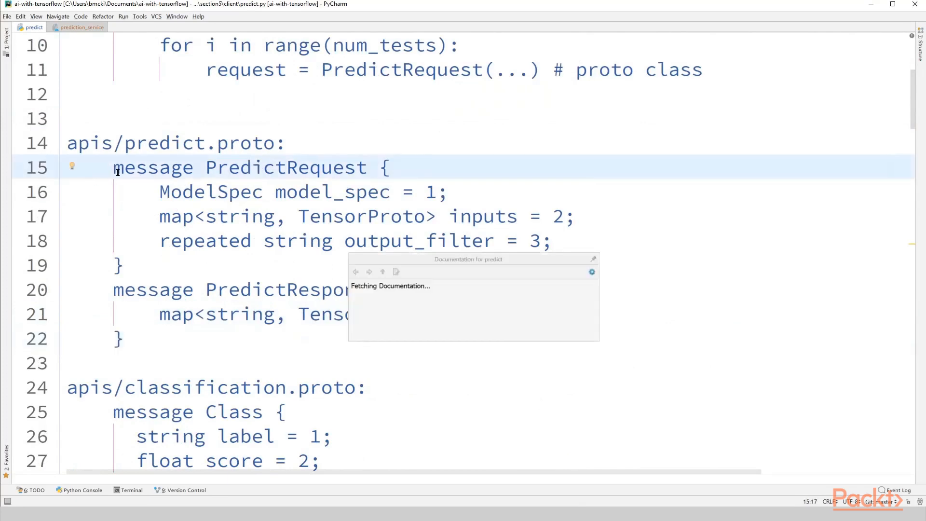
left_click(159, 191)
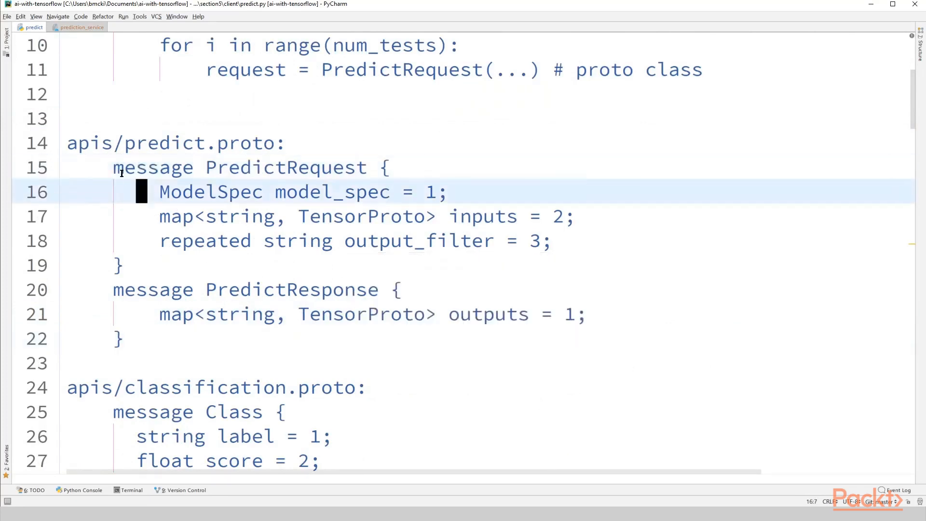
left_click(267, 167)
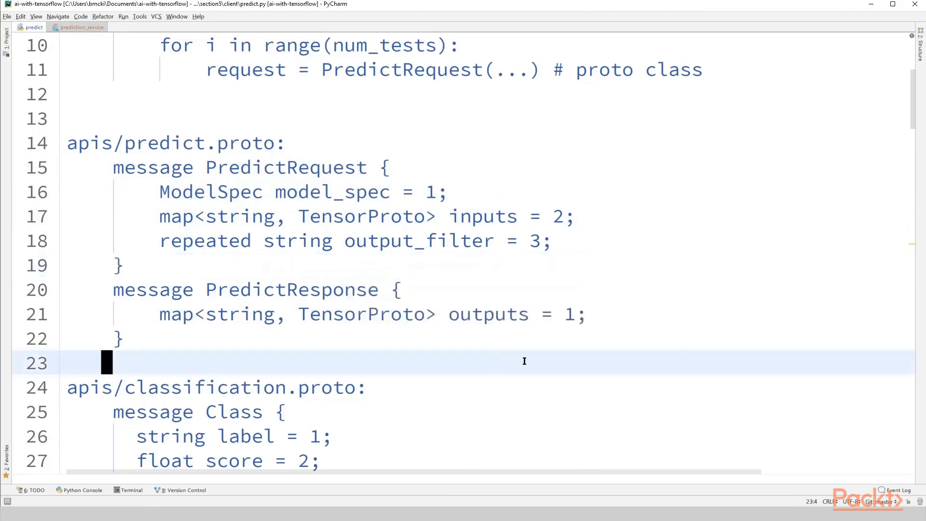
scroll("down", 3)
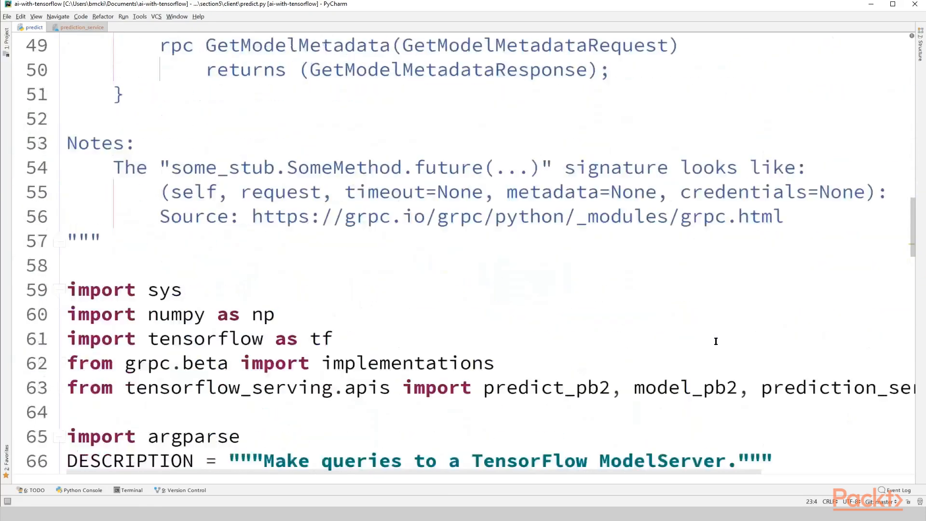
scroll("down", 3)
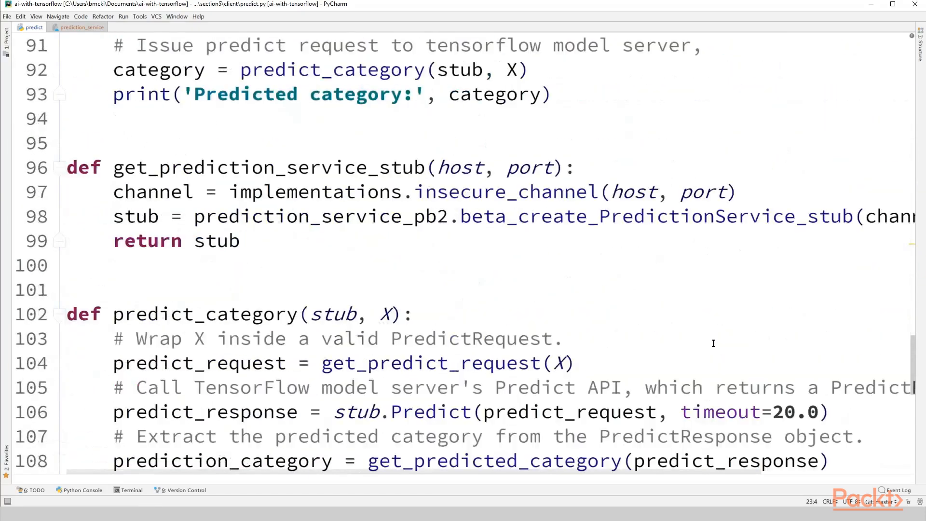
scroll("down", 3)
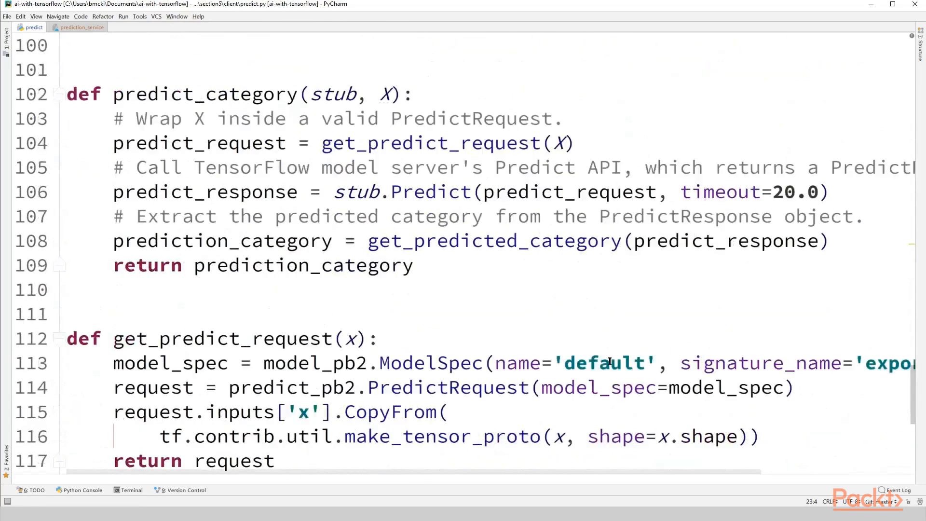
scroll("down", 3)
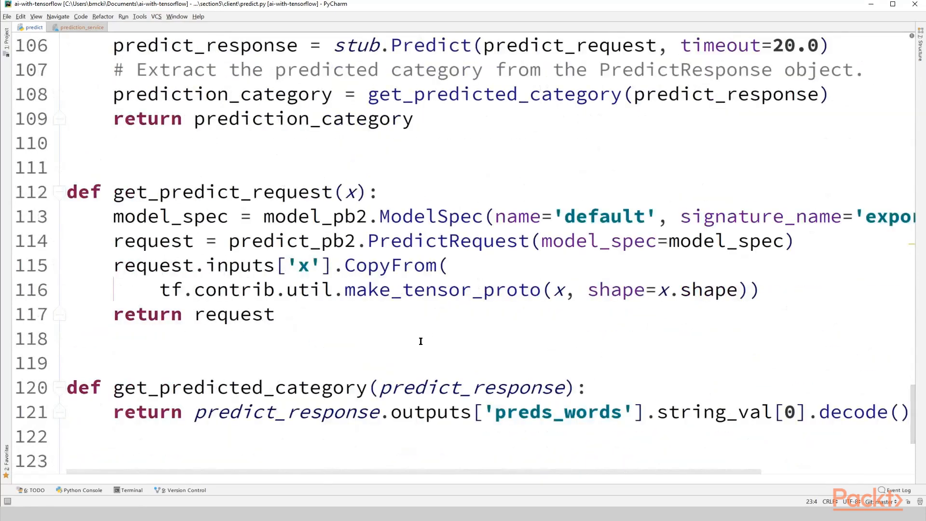
left_click(269, 313)
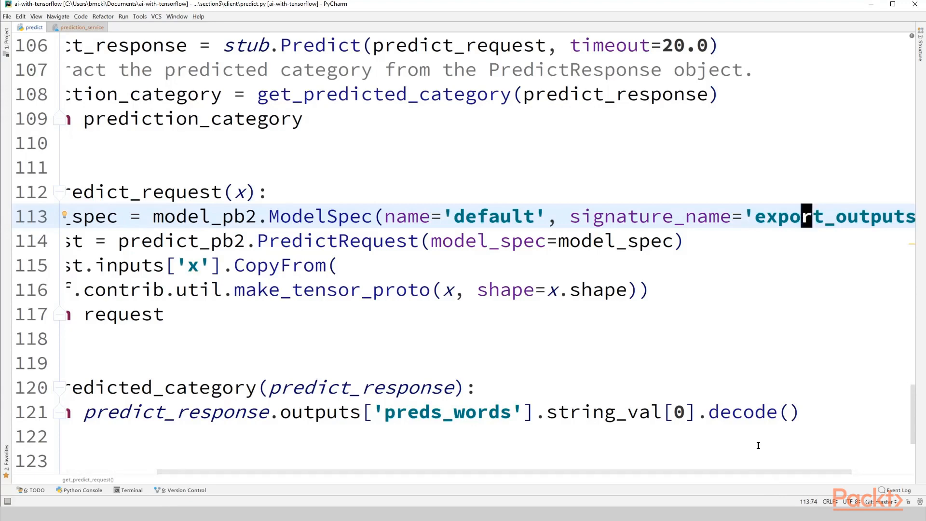
mouse_move(721, 424)
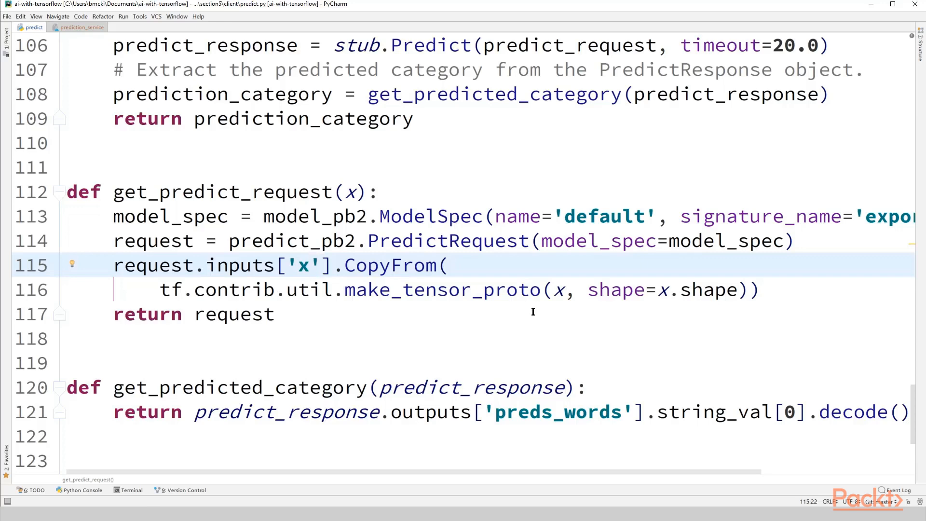
mouse_move(389, 313)
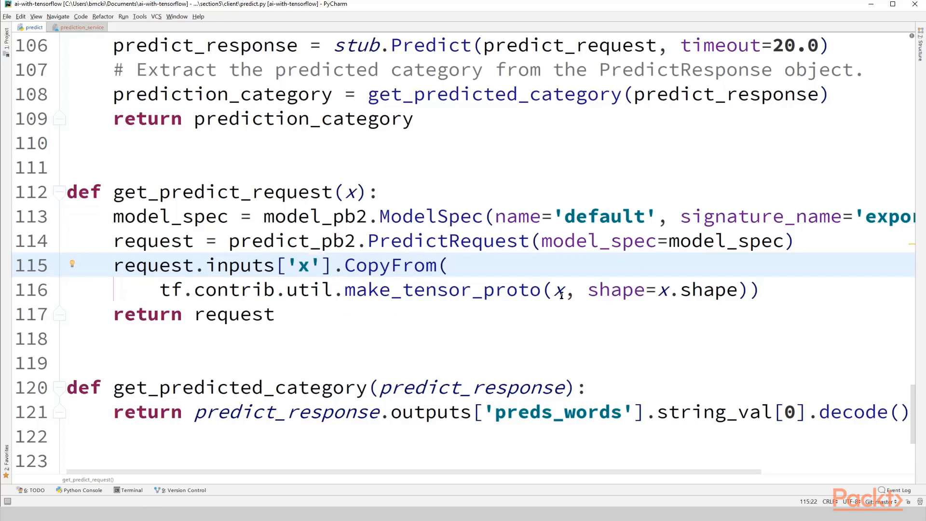
left_click(557, 289)
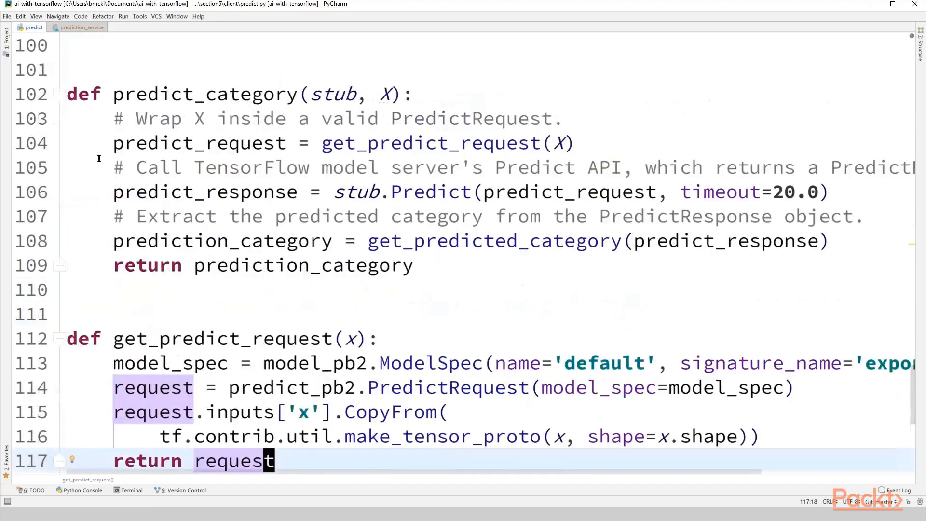
left_click(130, 143)
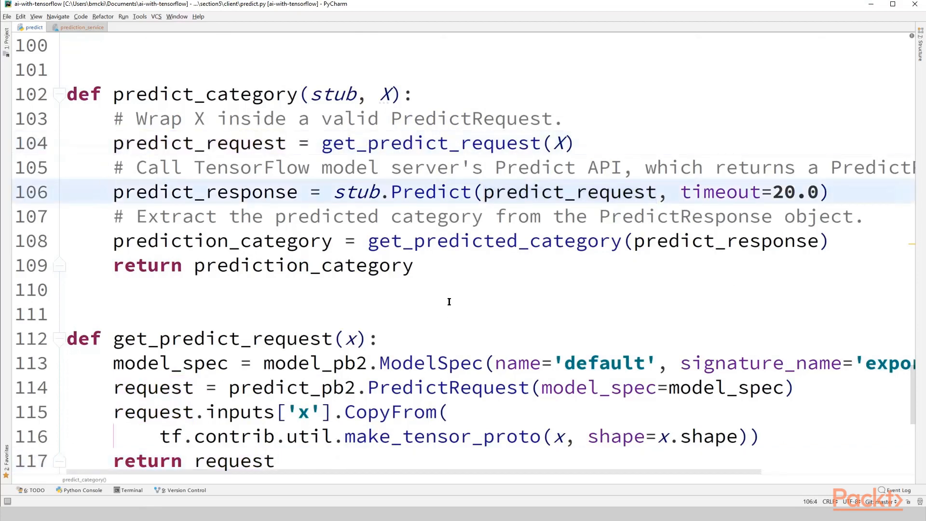
mouse_move(482, 285)
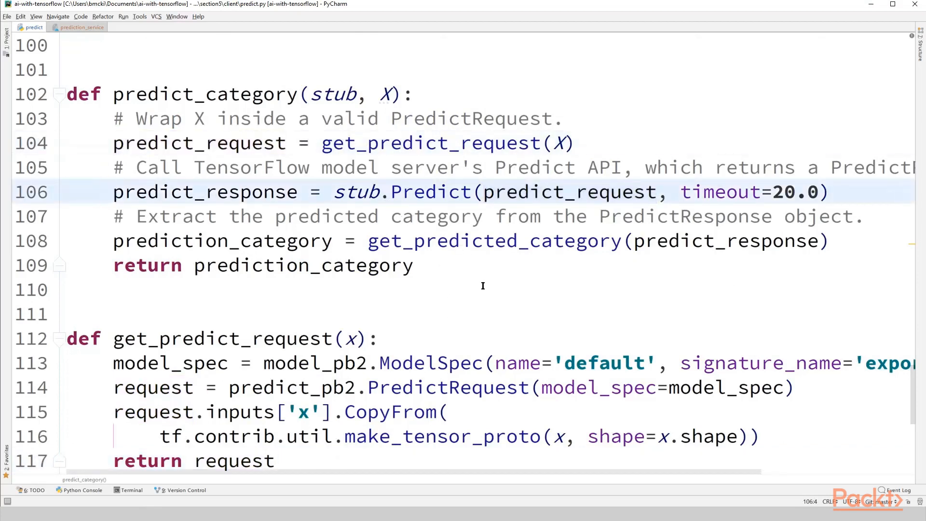
mouse_move(494, 311)
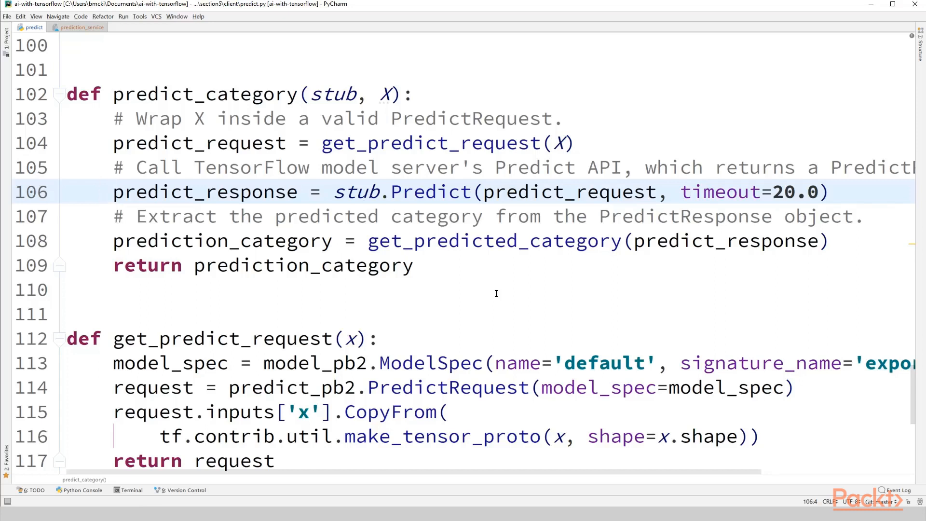
left_click(568, 191)
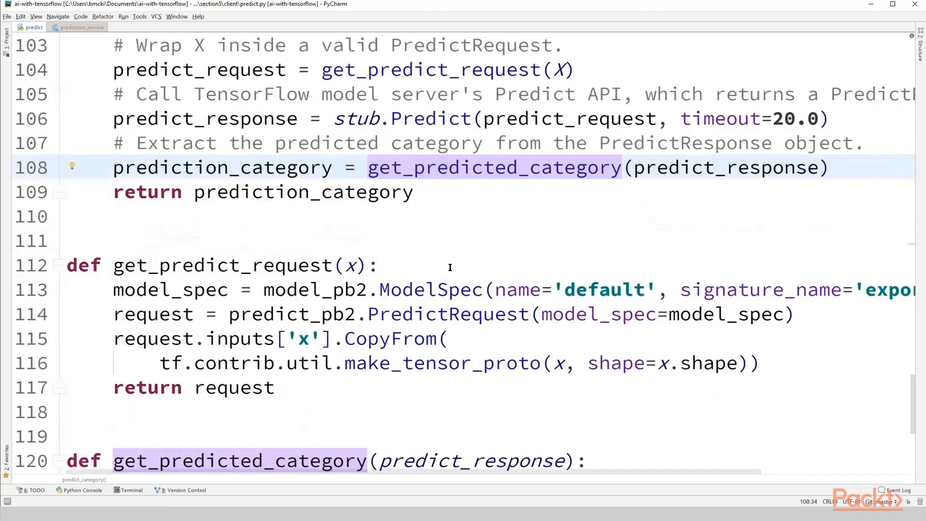
scroll("down", 3)
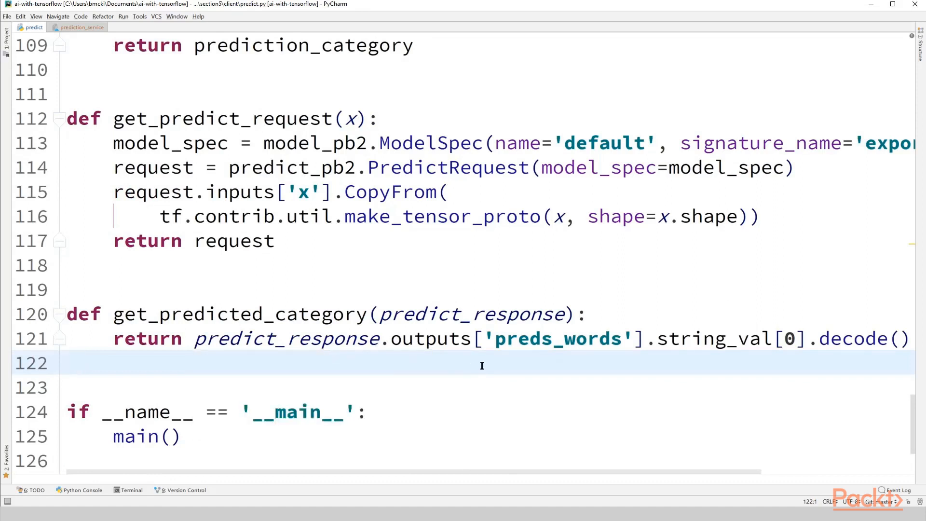
mouse_move(423, 362)
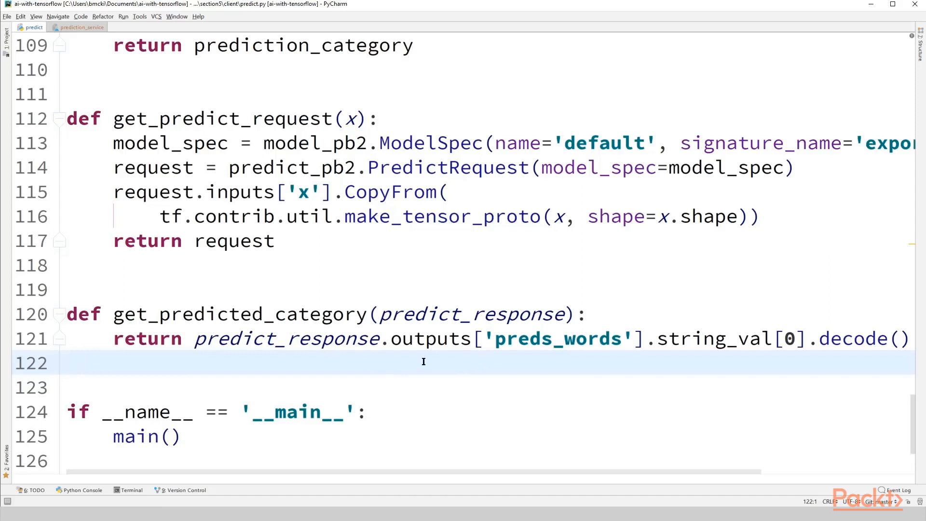
mouse_move(427, 360)
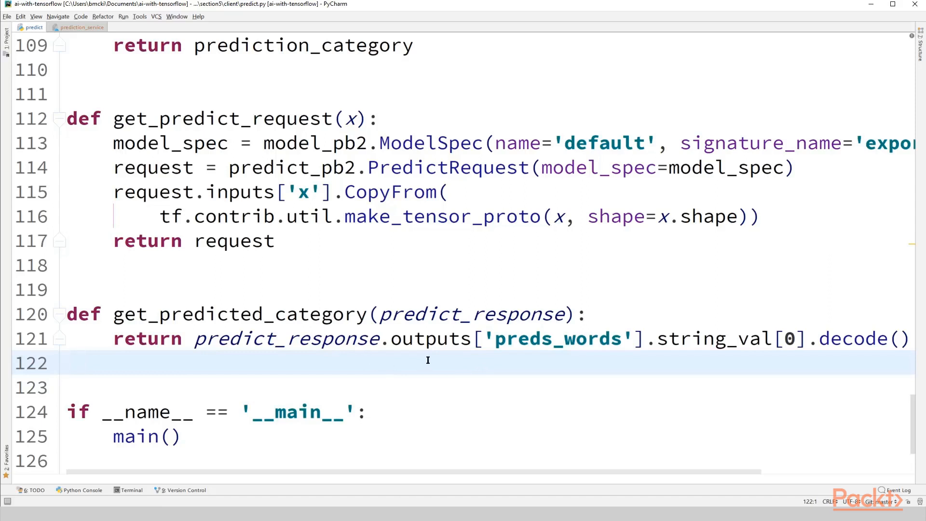
mouse_move(534, 338)
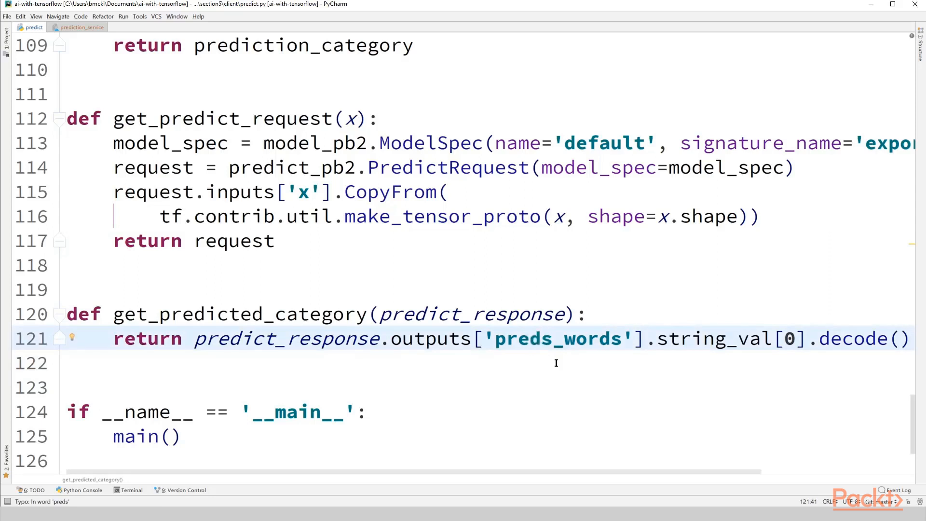
double_click(534, 339)
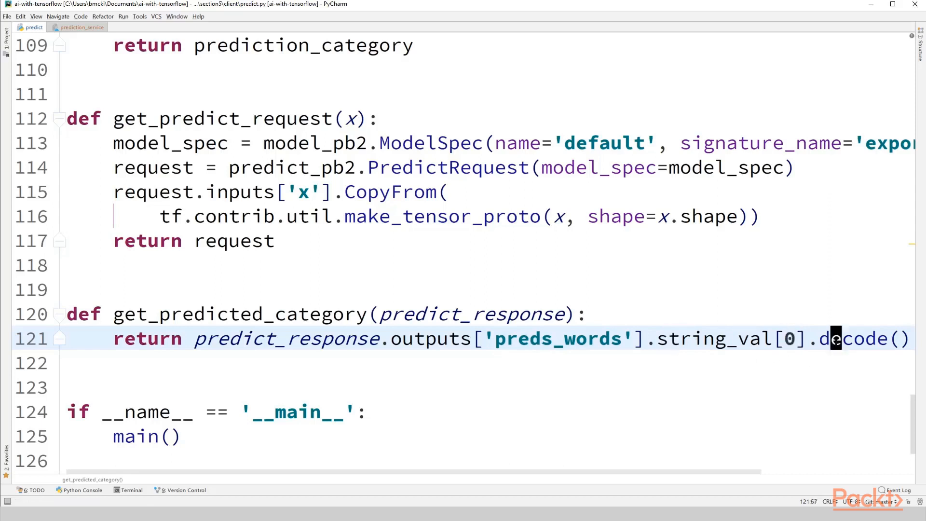
left_click_drag(656, 339, 895, 338)
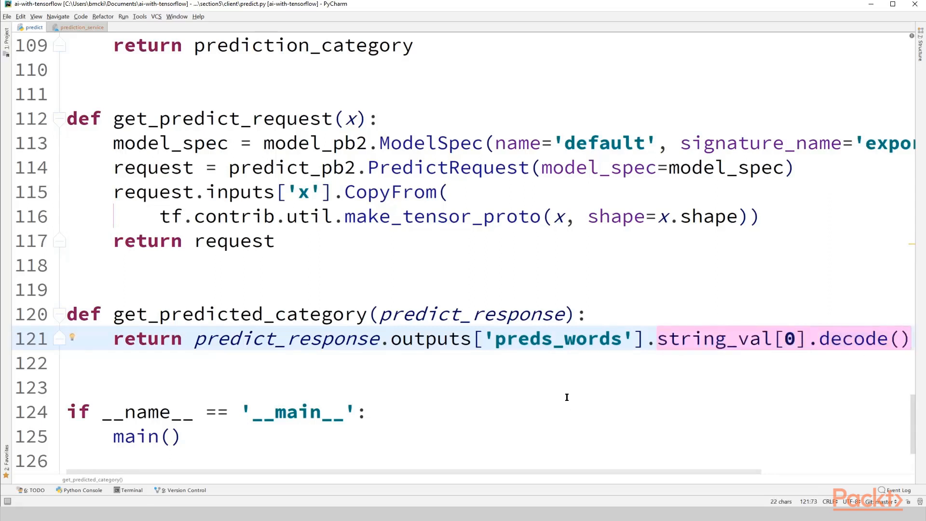
mouse_move(377, 358)
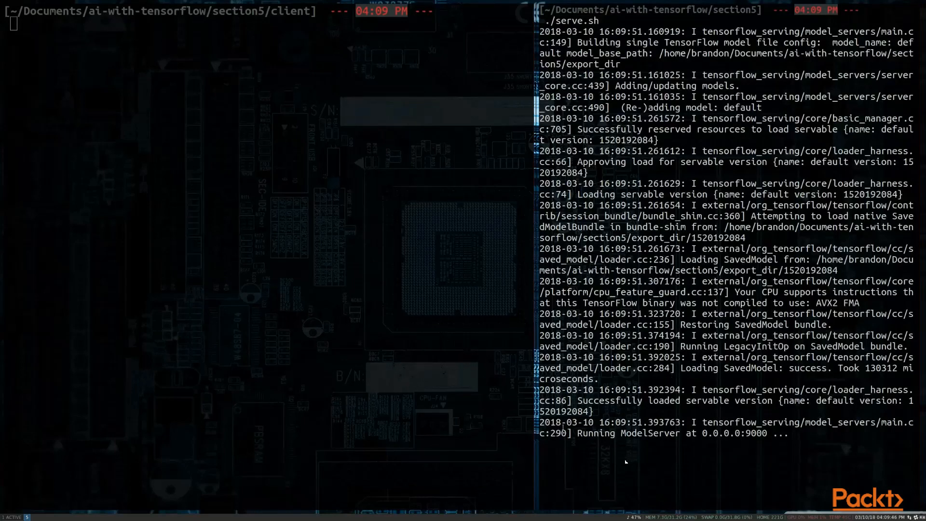
mouse_move(633, 461)
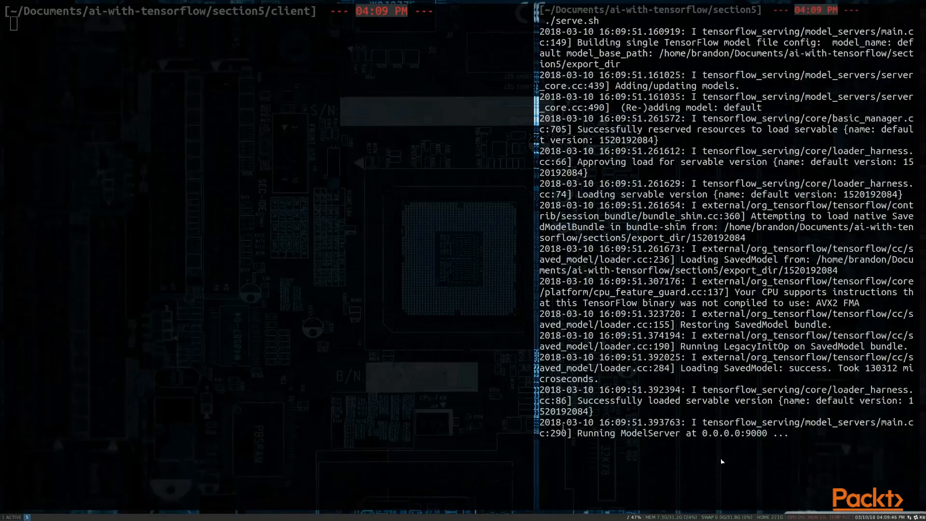
mouse_move(684, 453)
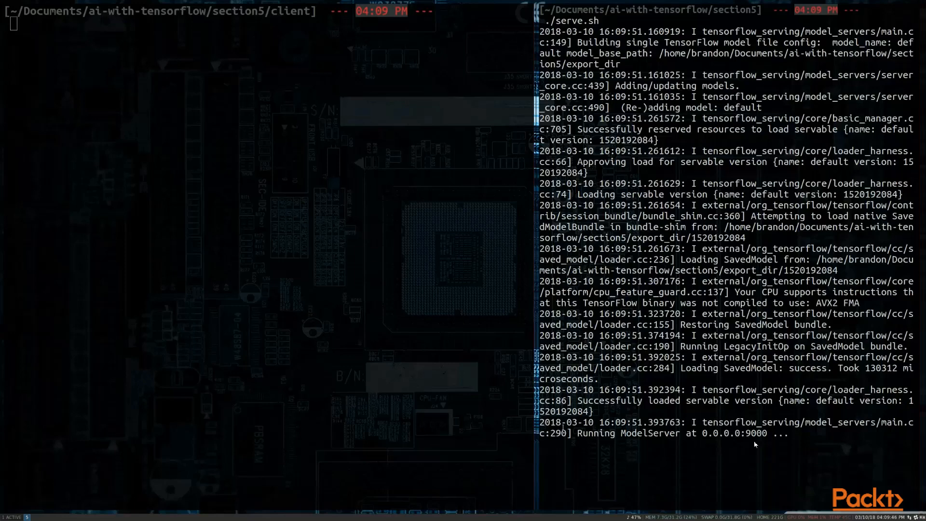
mouse_move(712, 442)
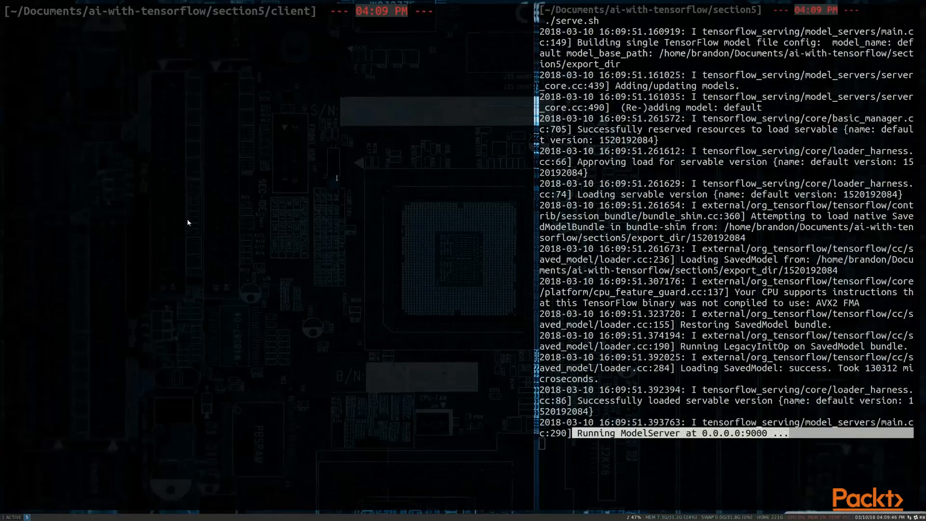
Enter ./predict.py in the client terminal pane, ready to run against the server on 0.0.0.0:9000
type("./predict.py")
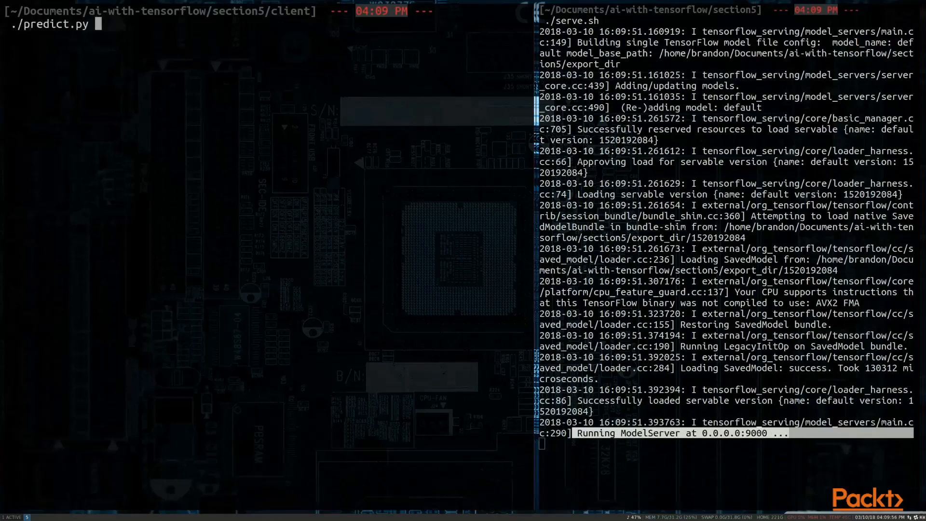